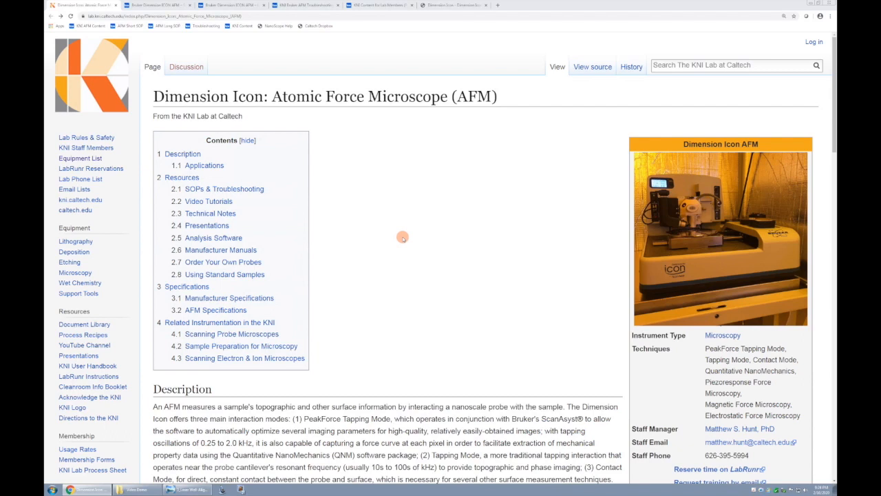
mouse_move(296, 118)
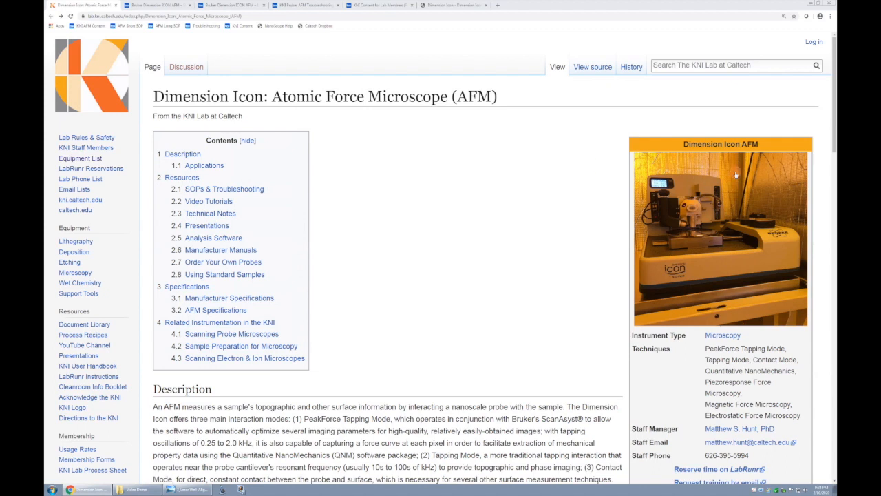
mouse_move(682, 191)
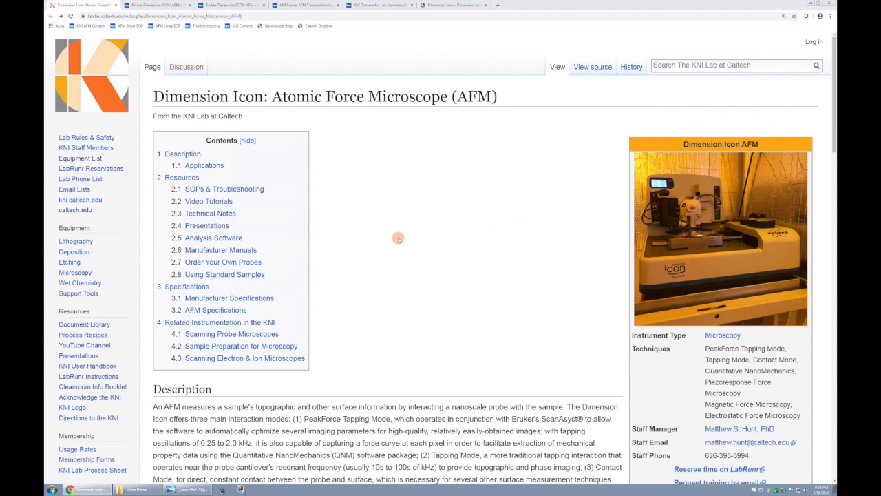
mouse_move(368, 277)
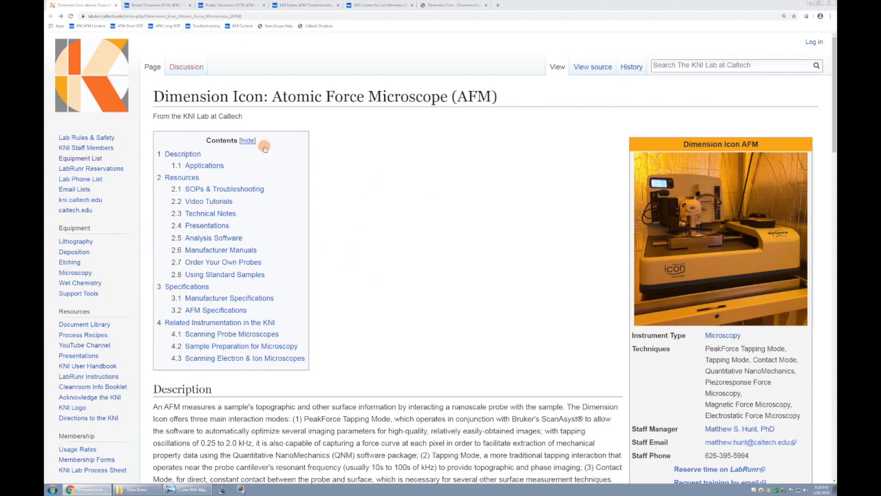
Scroll through the AFM page's Resources and Using Standard Samples, then bring up the Dimension Icon User Guide.
scroll("down", 3)
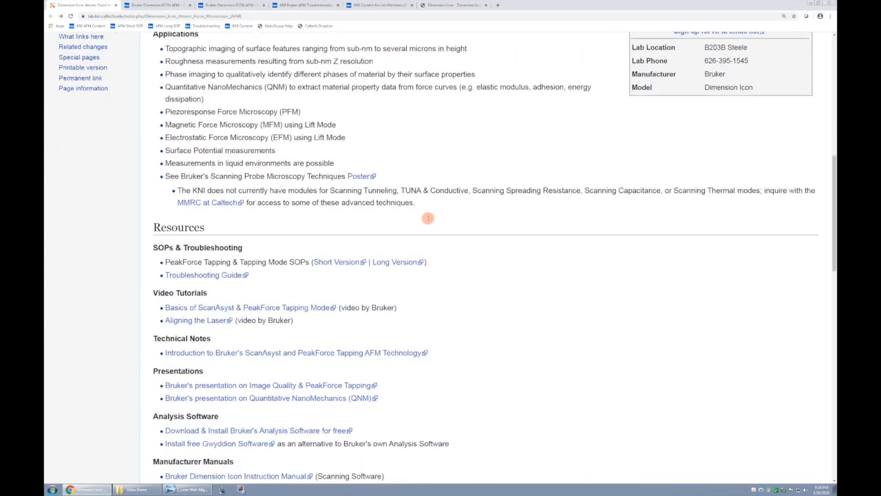
scroll("down", 3)
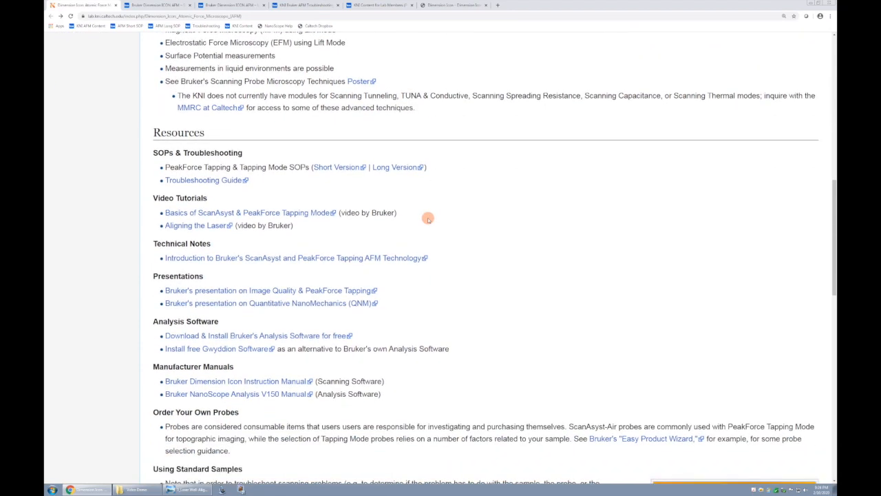
scroll("down", 3)
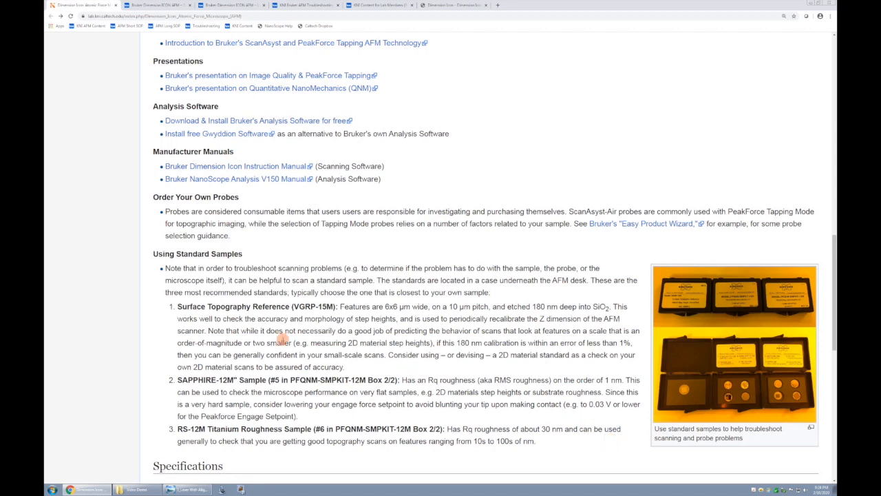
left_click_drag(177, 306, 281, 318)
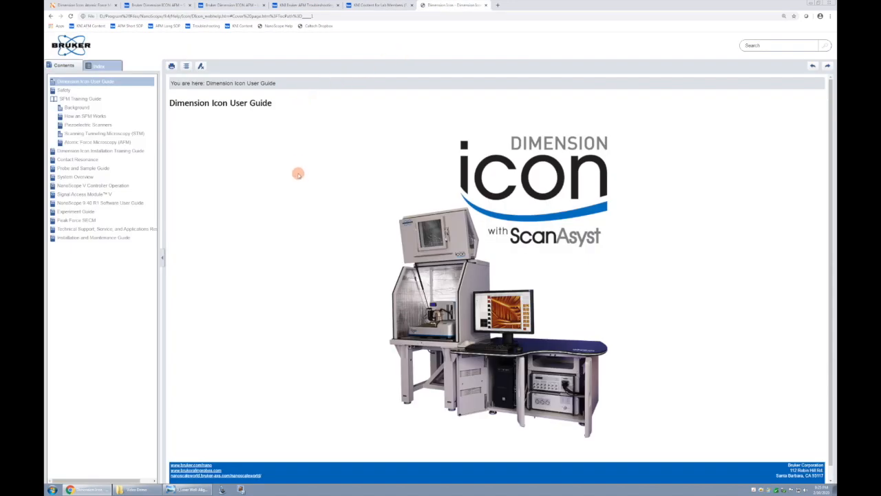
mouse_move(362, 191)
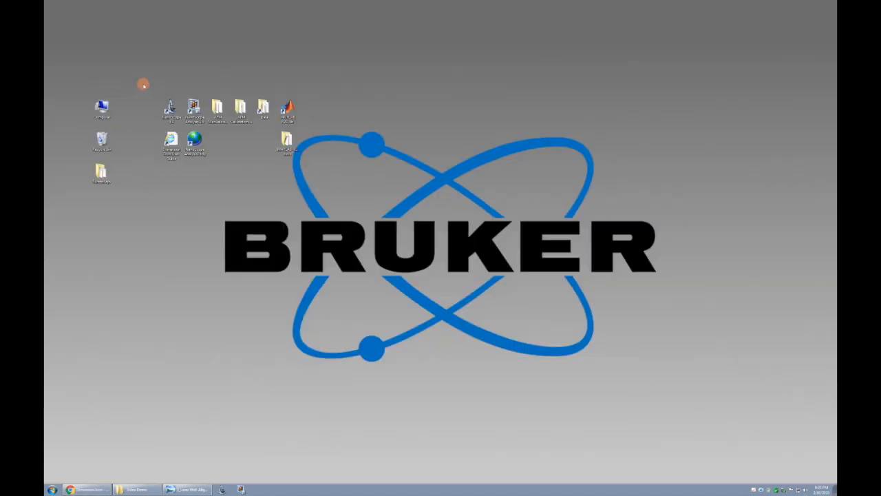
left_click_drag(145, 82, 320, 176)
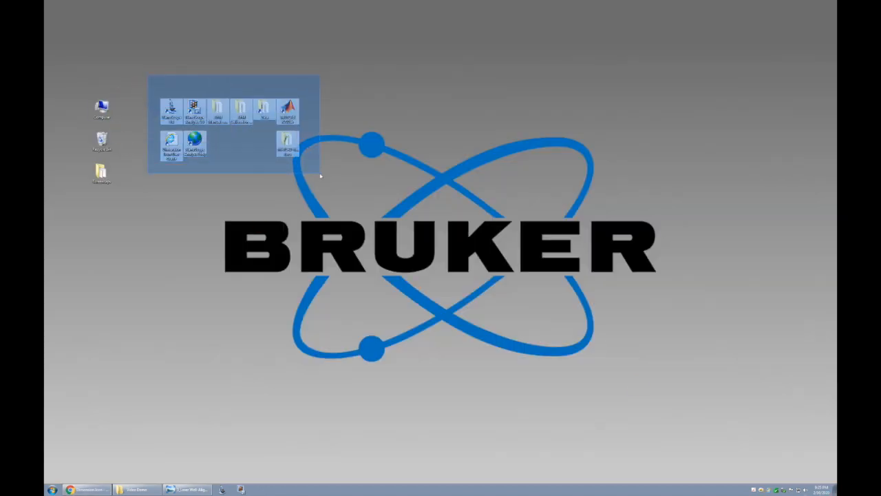
left_click(232, 175)
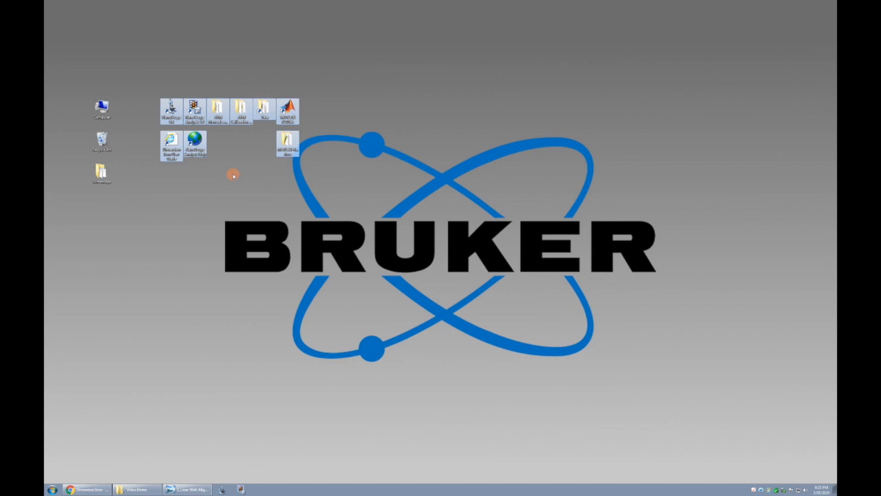
left_click(171, 111)
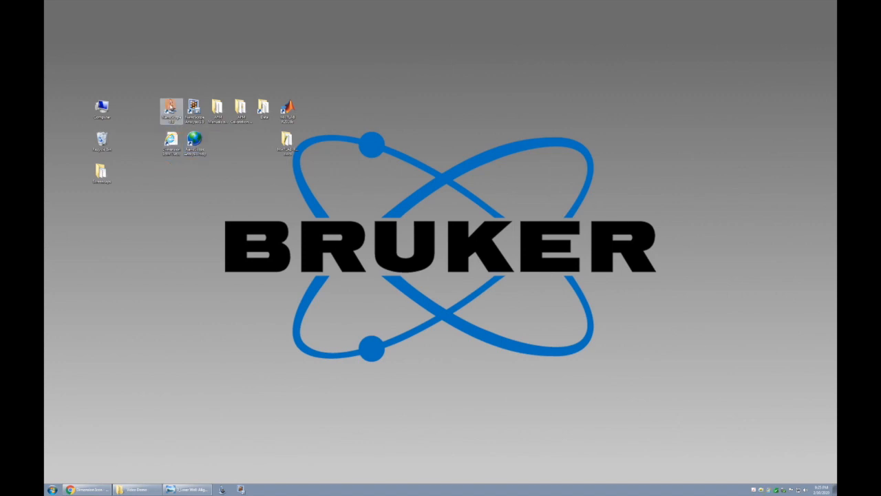
Launch NanoScope and select the ScanAsyst in Air experiment.
double_click(171, 110)
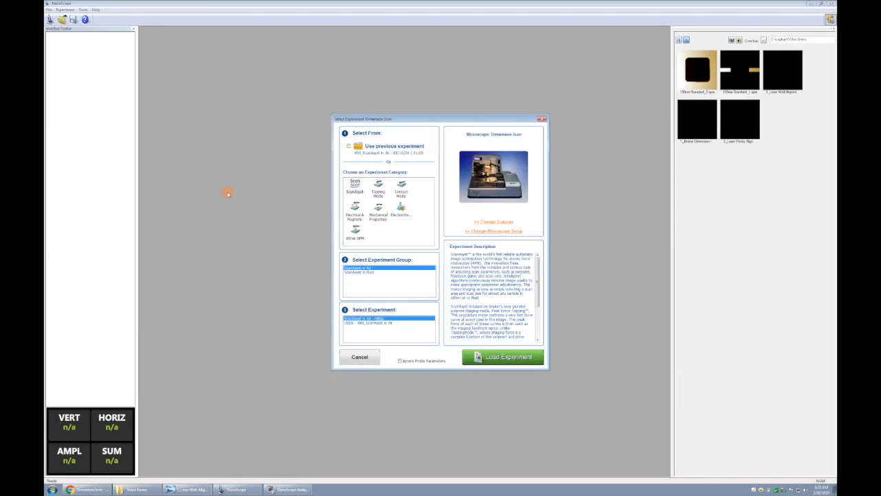
mouse_move(224, 190)
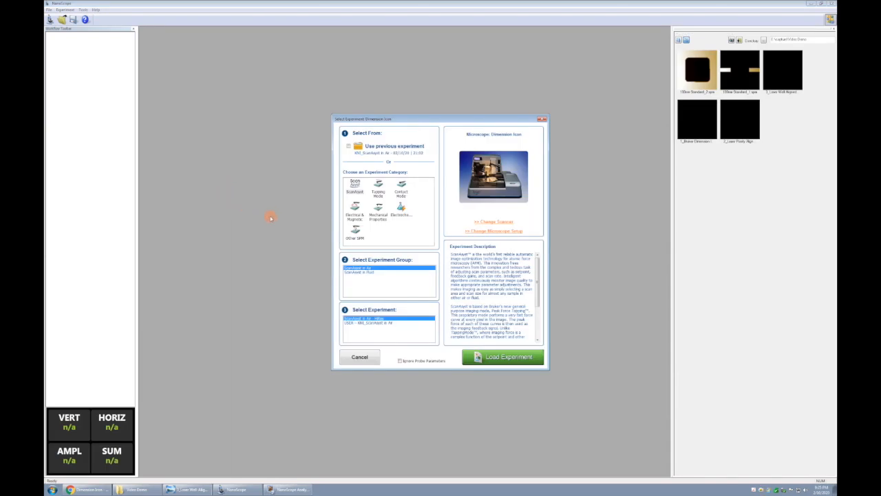
left_click(354, 184)
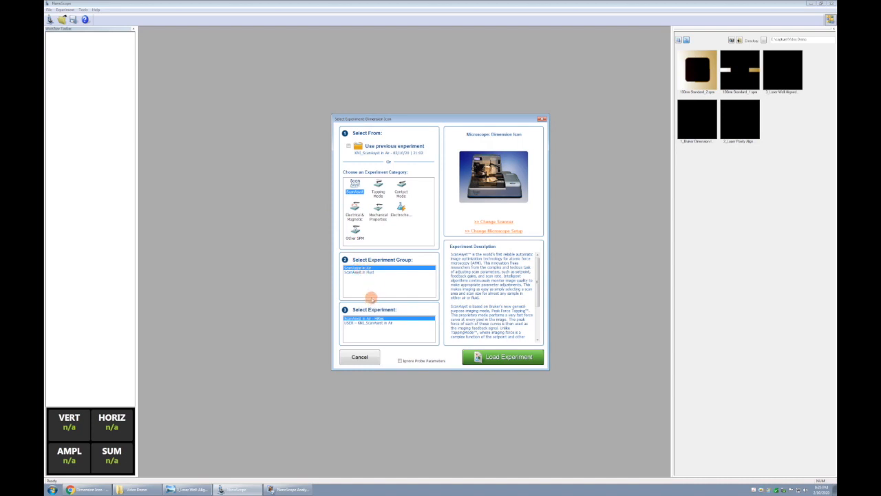
left_click(372, 323)
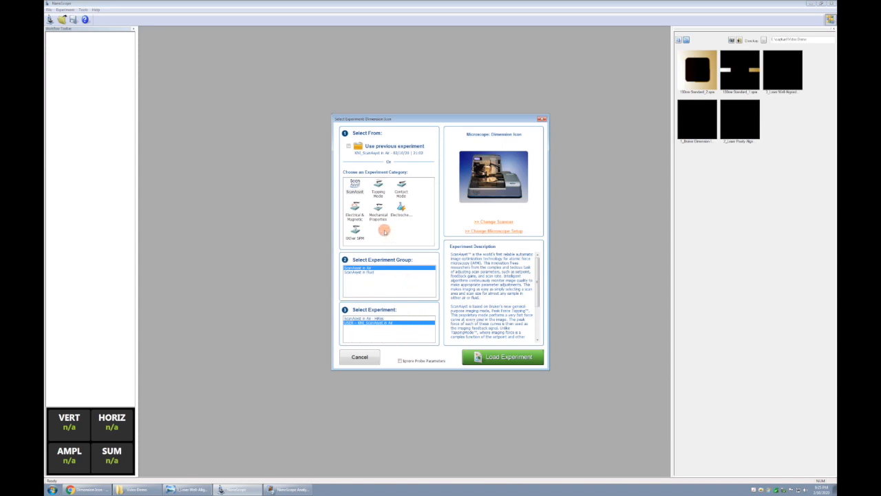
Browse the Tapping Mode and Electrical & Magnetic categories, then return to ScanAsyst.
left_click(377, 185)
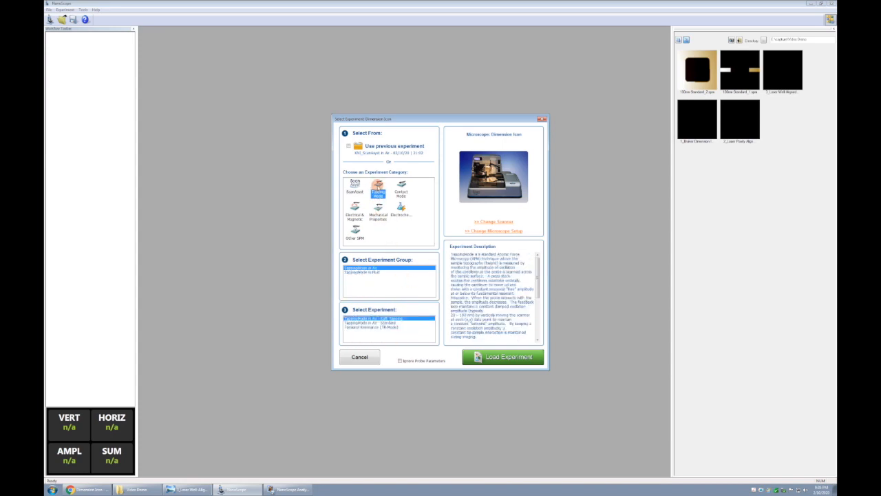
left_click(377, 186)
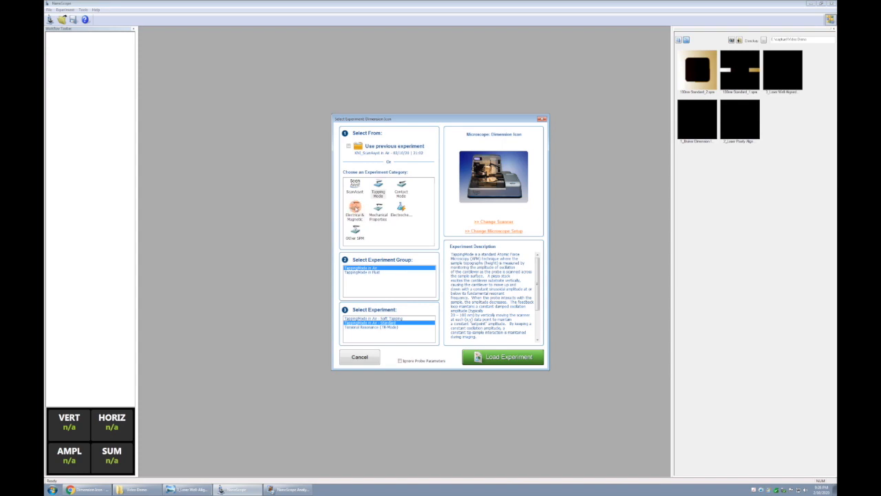
left_click(355, 210)
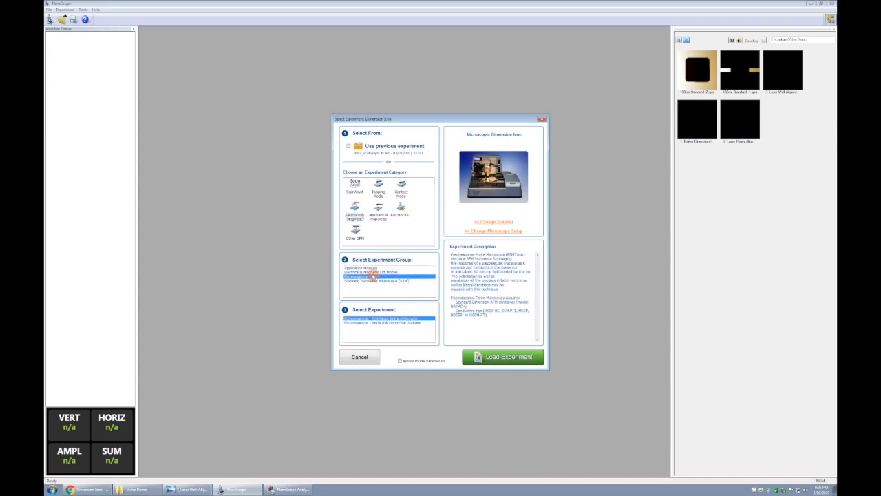
left_click(372, 272)
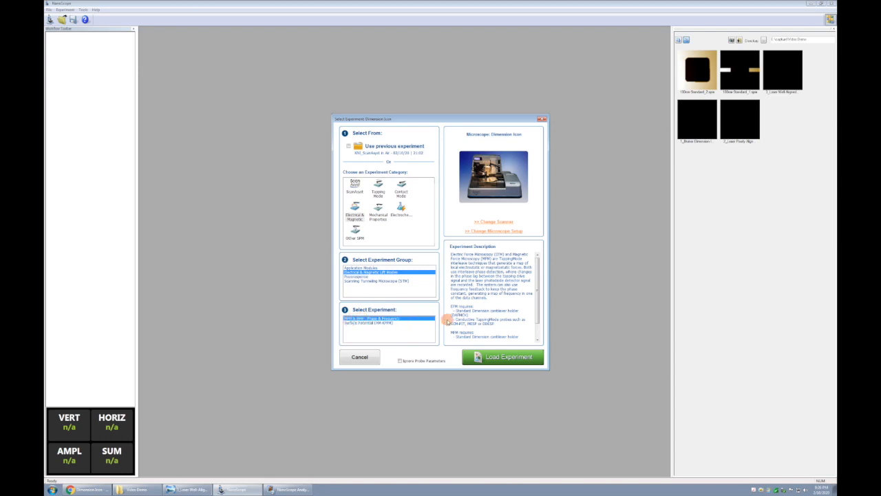
scroll("down", 3)
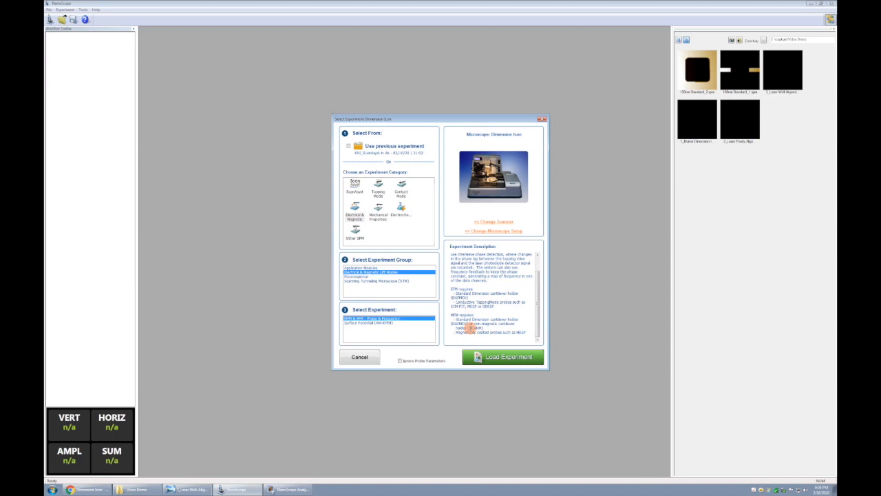
left_click(353, 184)
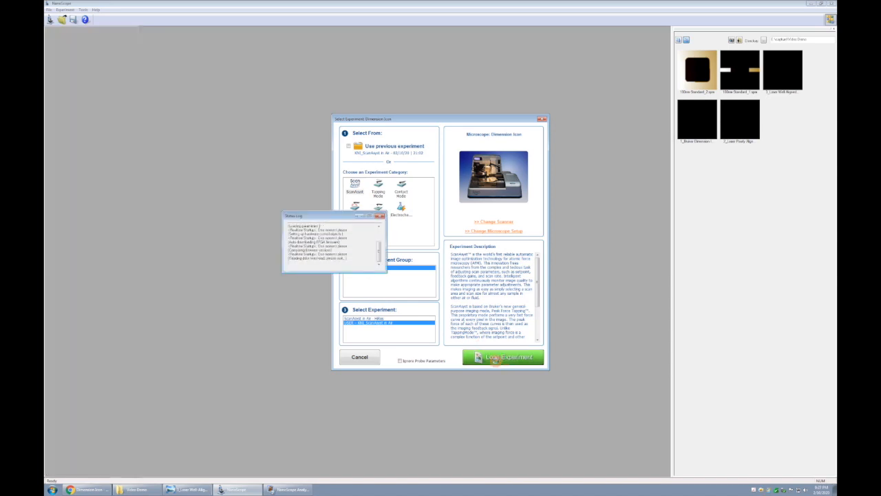
Load ScanAsyst in Air and set Video Demo as the capture data folder.
left_click(503, 356)
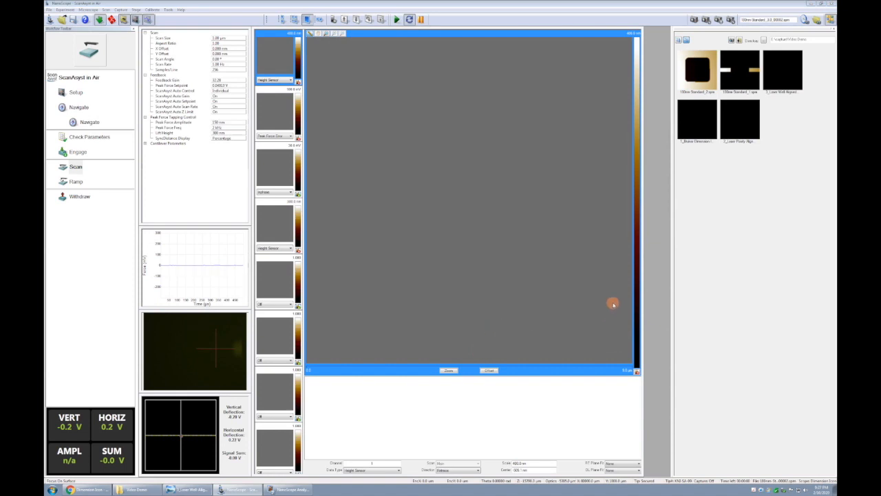
mouse_move(786, 121)
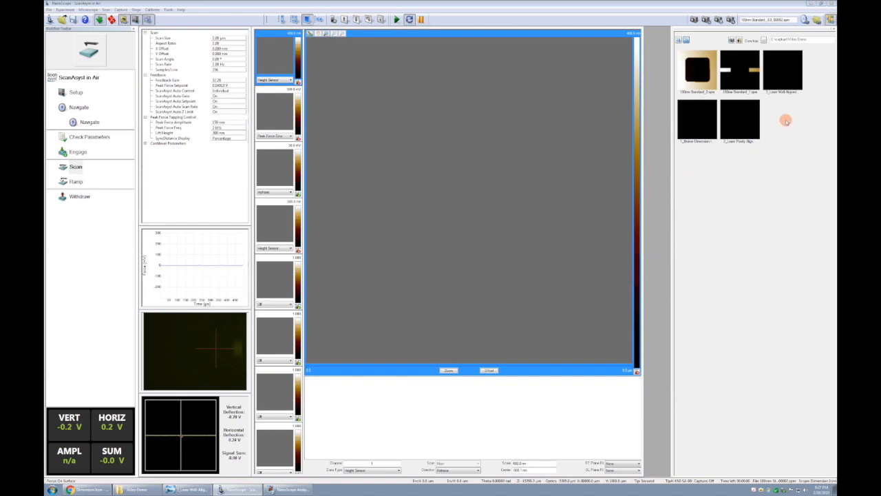
left_click(764, 40)
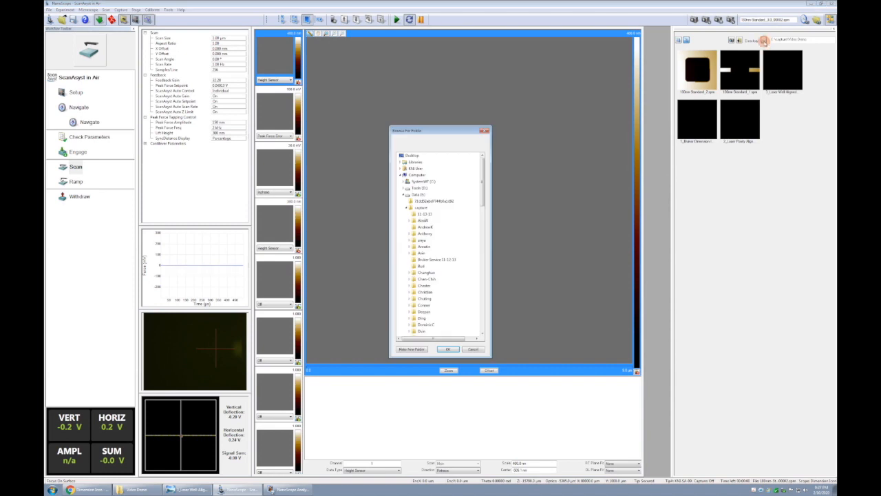
scroll("down", 3)
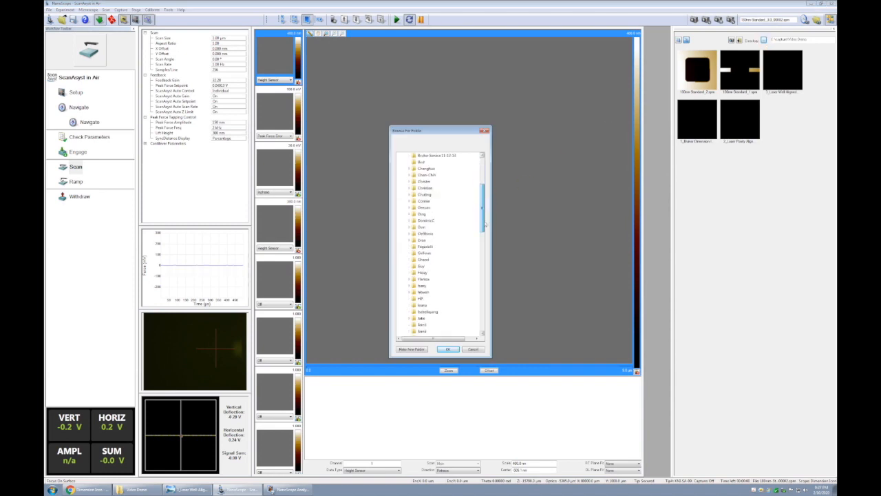
scroll("down", 3)
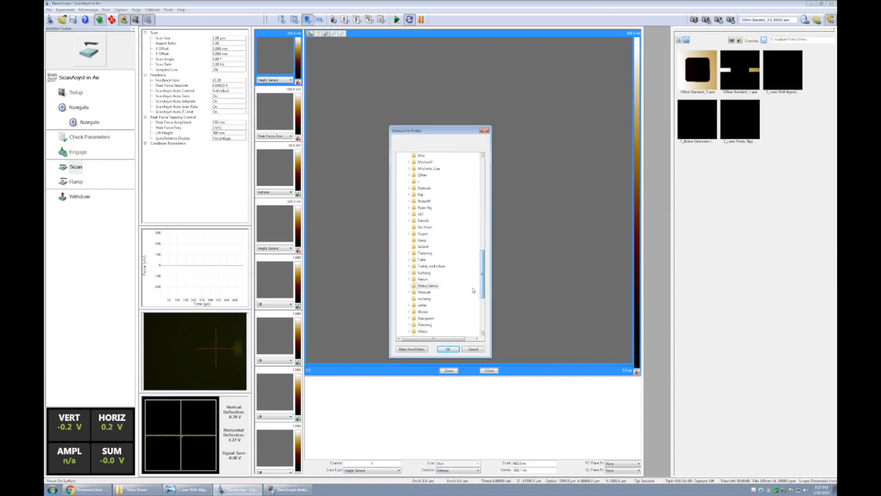
left_click(448, 349)
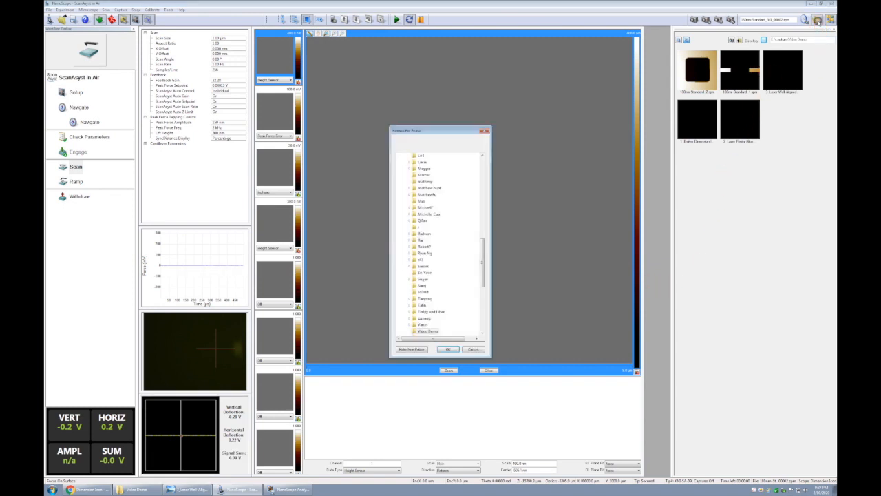
scroll("down", 3)
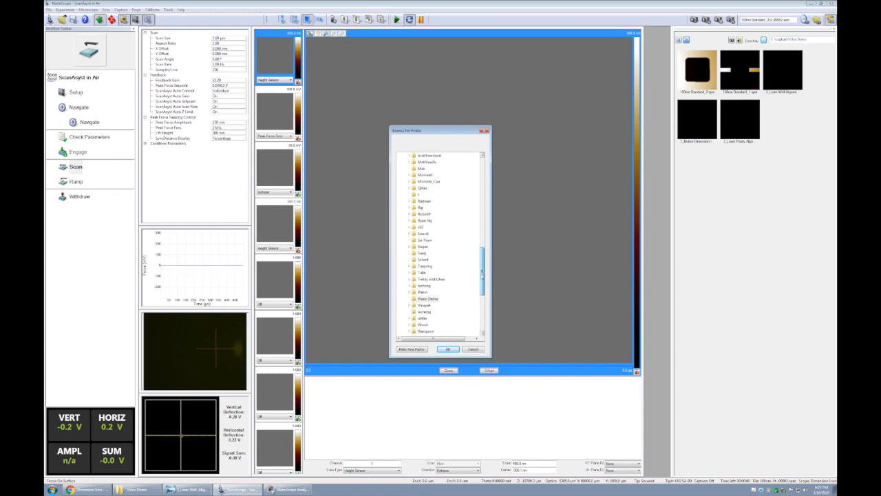
scroll("down", 3)
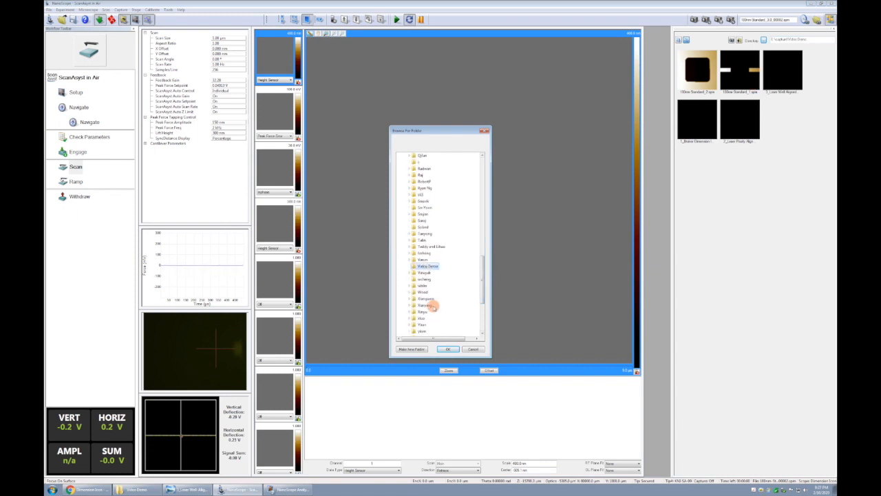
left_click(447, 349)
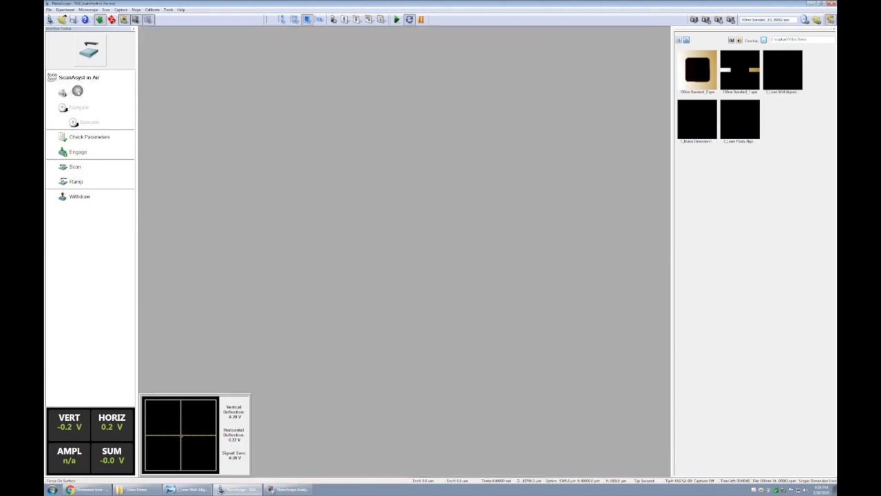
Open the Setup step to show probe details and the live cantilever image.
left_click(76, 91)
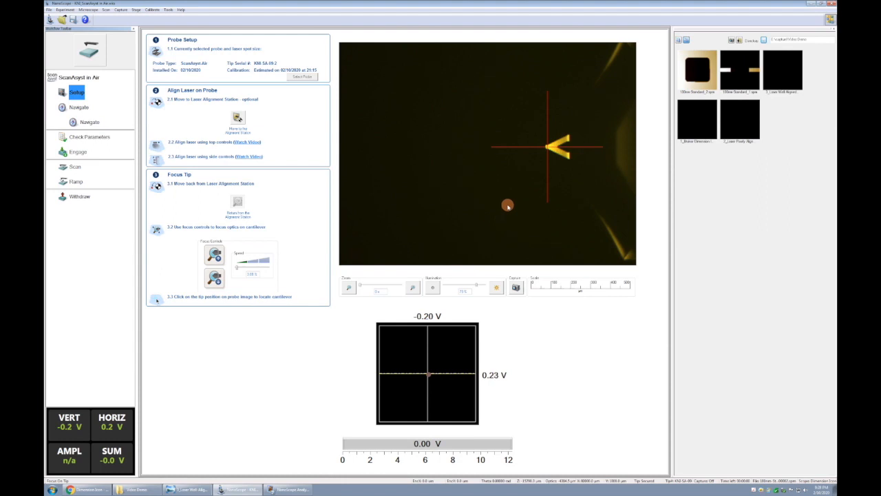
mouse_move(581, 90)
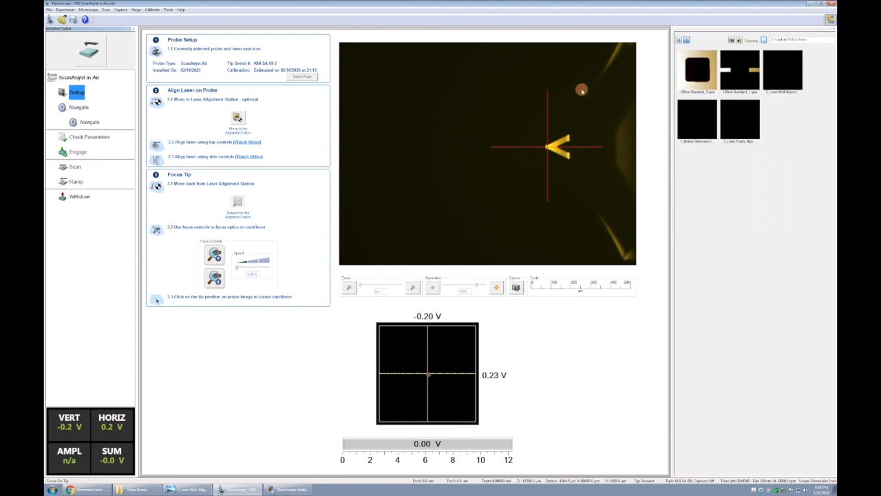
mouse_move(526, 223)
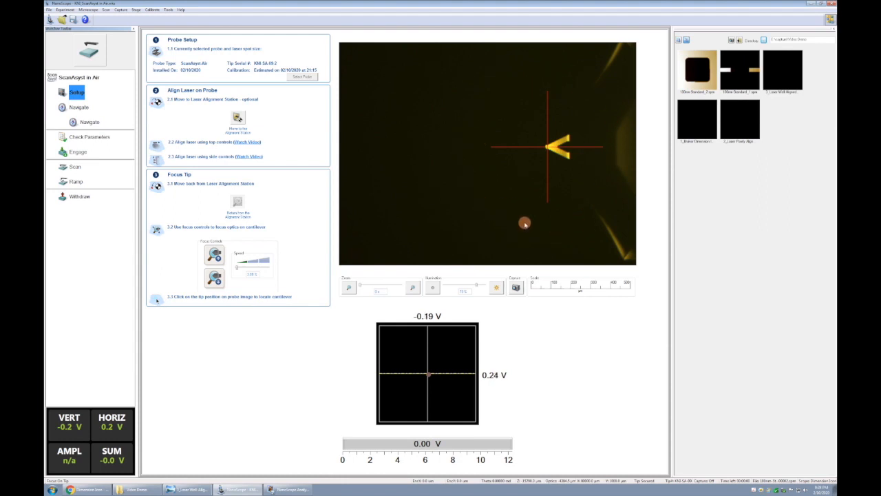
mouse_move(553, 206)
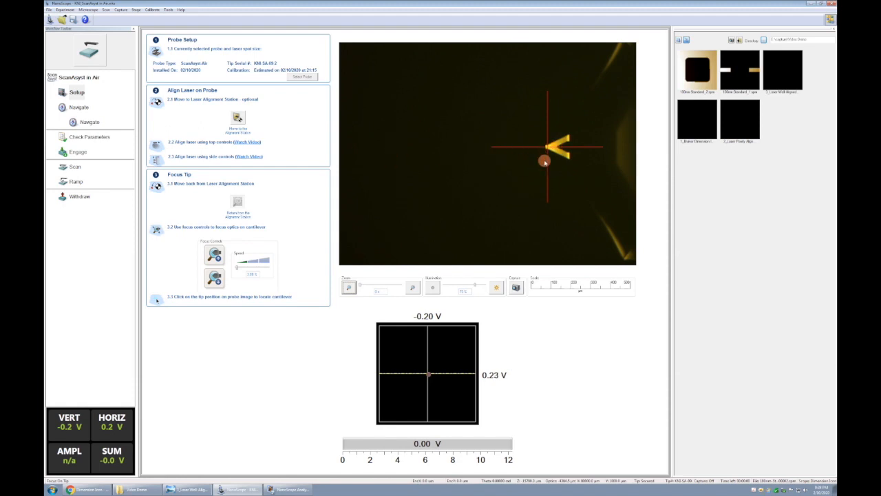
mouse_move(415, 150)
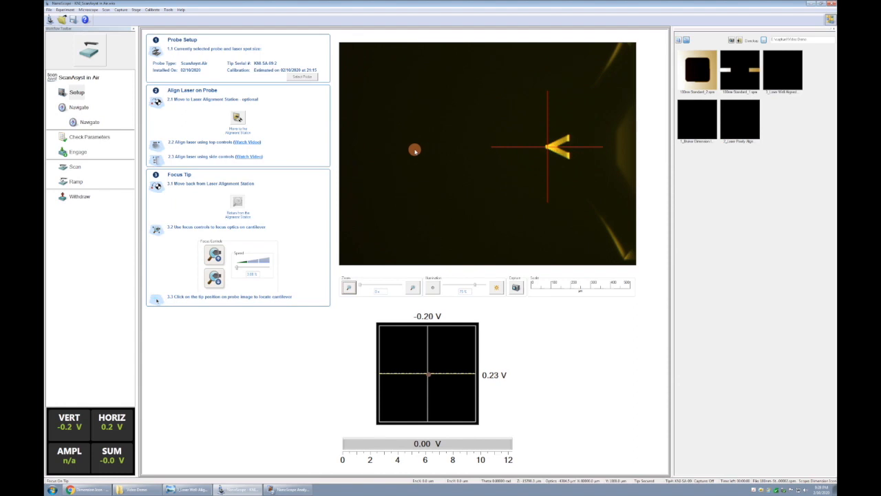
mouse_move(447, 155)
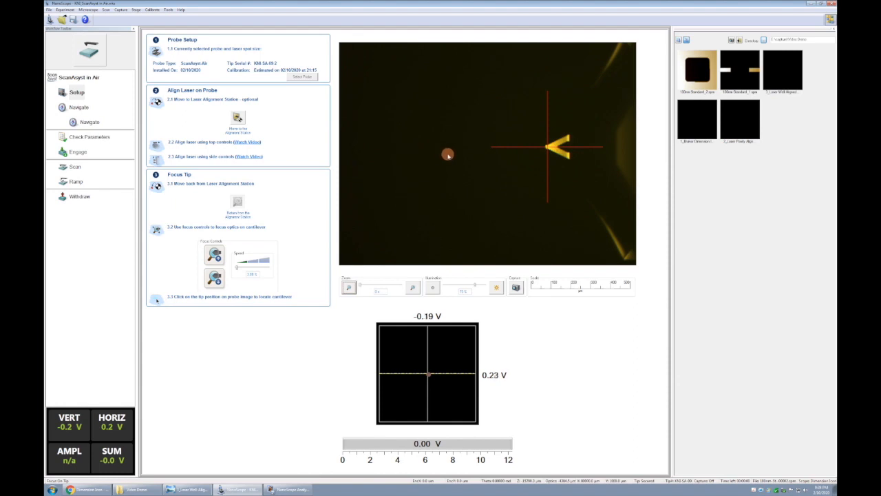
mouse_move(446, 162)
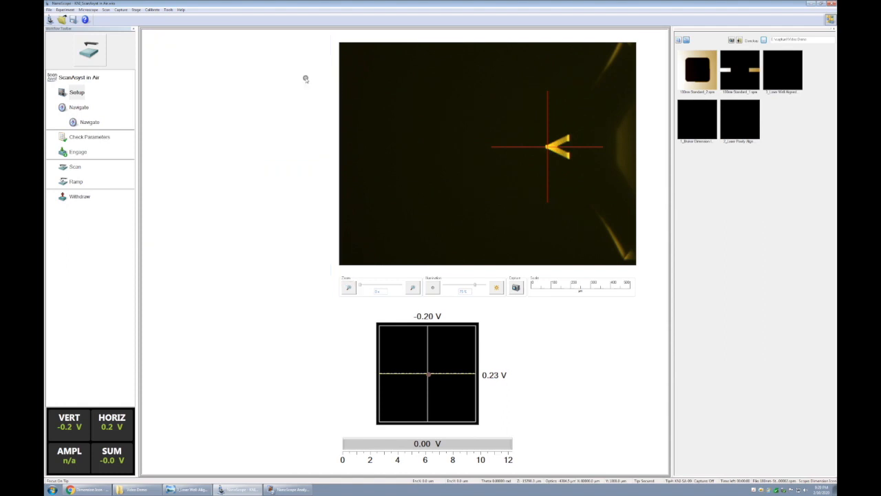
Set the probe type to ScanAsyst-Air-HPI and save the change.
left_click(280, 90)
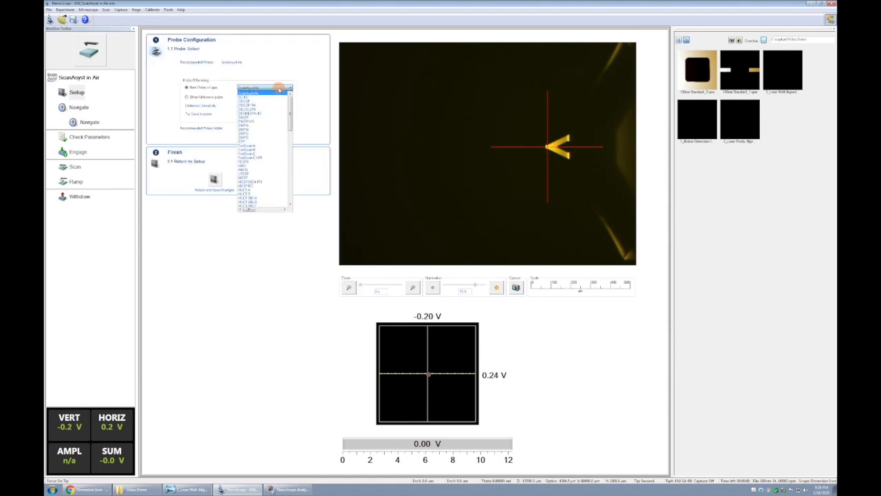
left_click(263, 91)
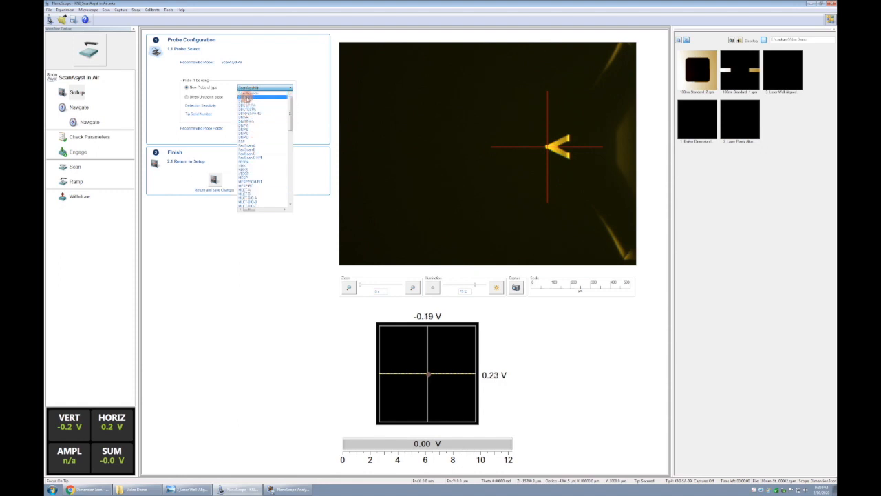
left_click(263, 93)
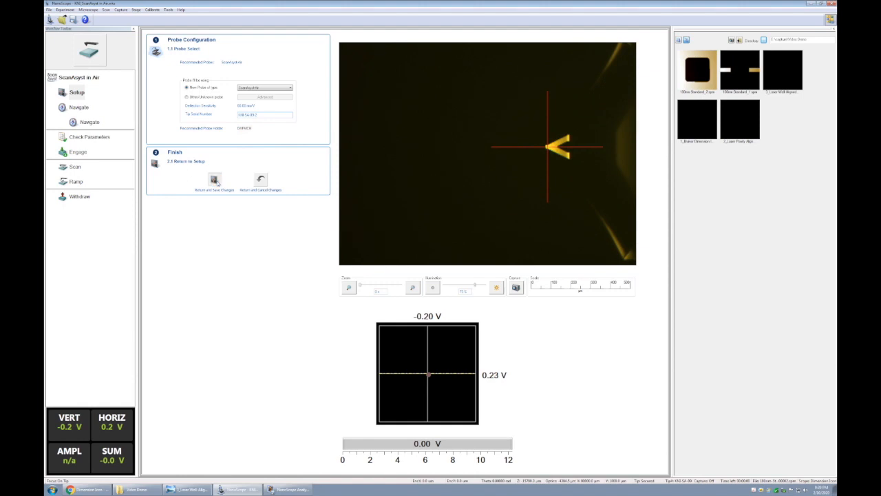
left_click(214, 179)
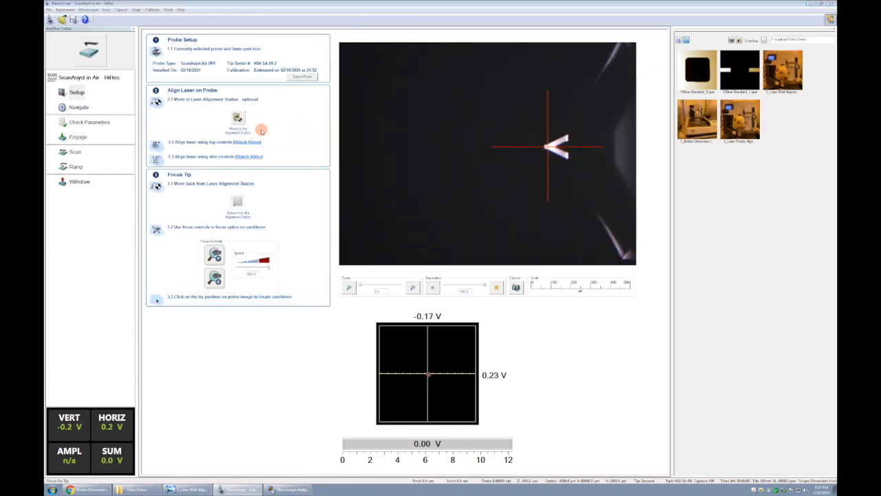
Move the optics to the laser alignment station, answering Yes to the Optical Standard prompt.
left_click(237, 118)
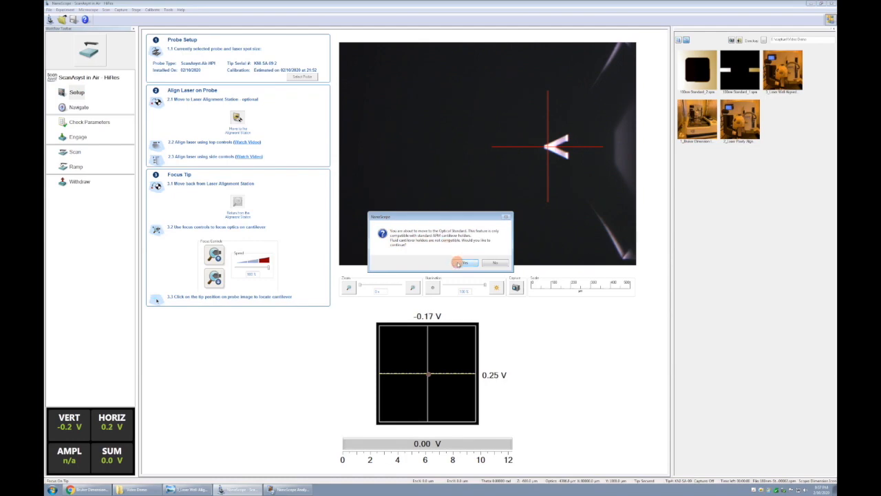
left_click(464, 263)
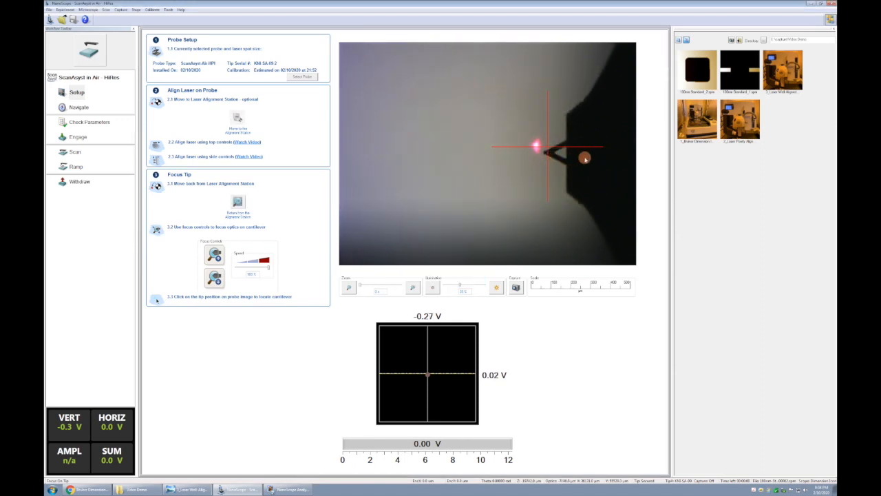
mouse_move(563, 179)
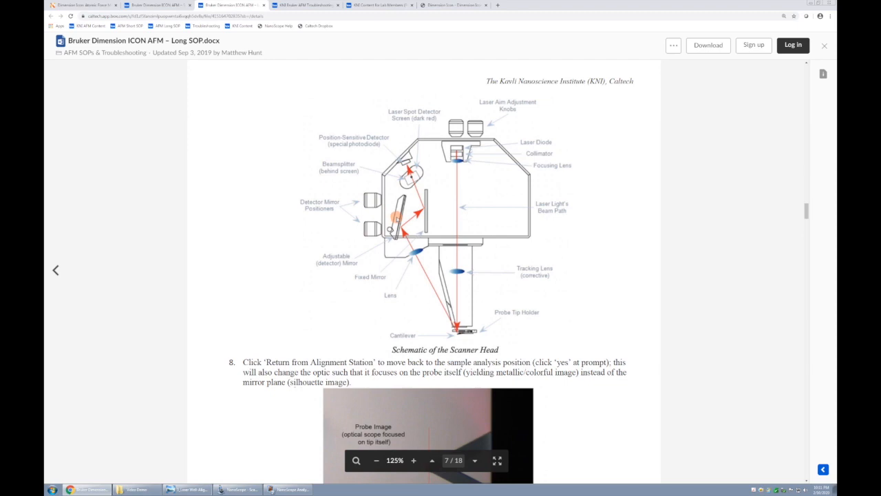
mouse_move(330, 352)
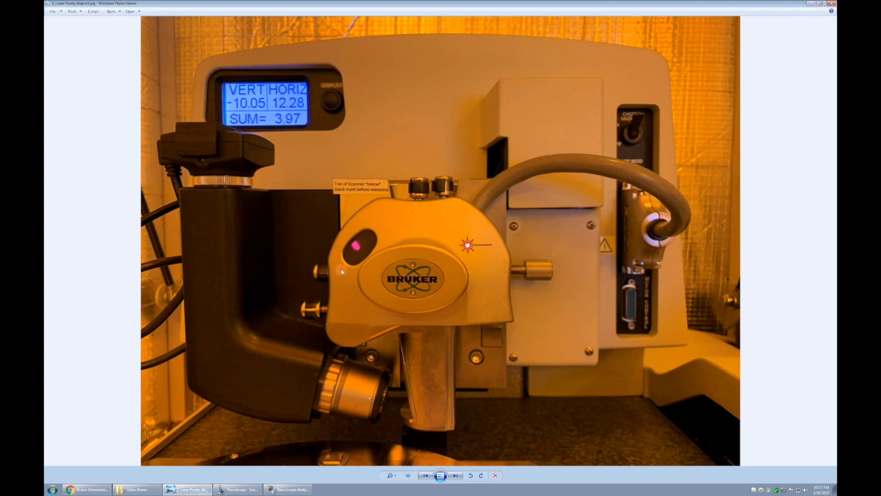
mouse_move(353, 260)
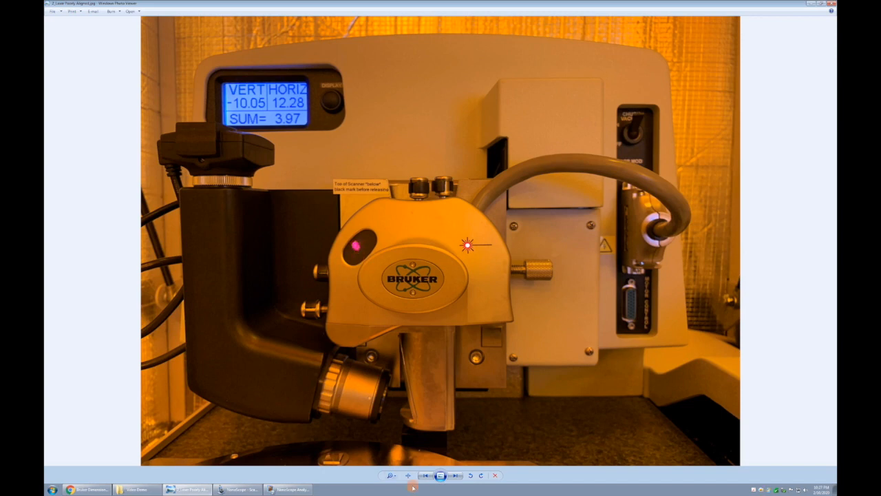
Bring the NanoScope window back to the front.
left_click(455, 475)
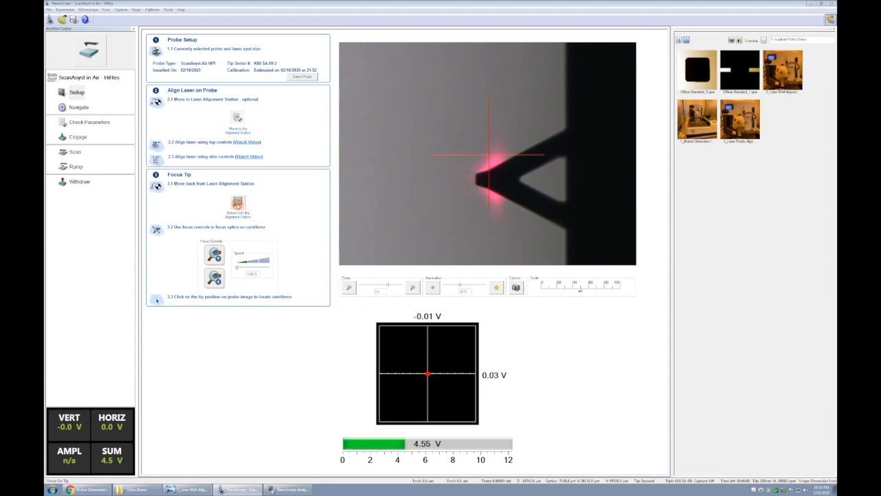
Return from the alignment station to the sample position, confirming with Yes.
left_click(237, 202)
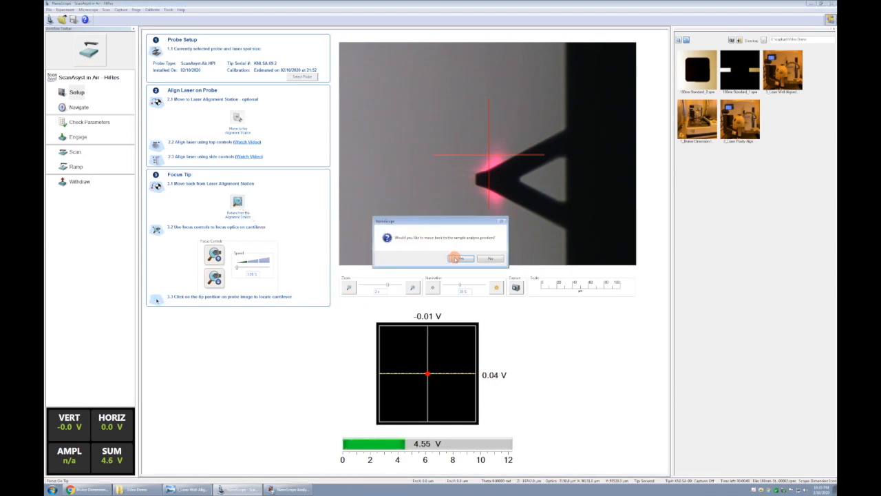
left_click(460, 257)
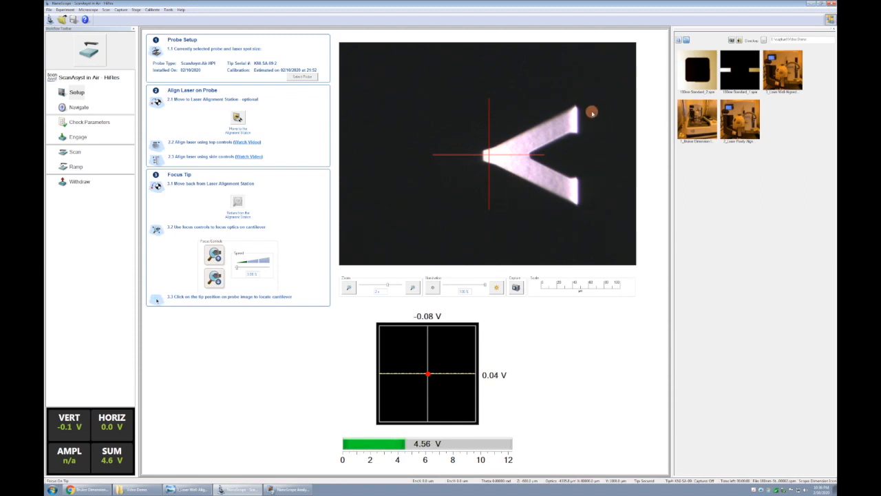
mouse_move(596, 143)
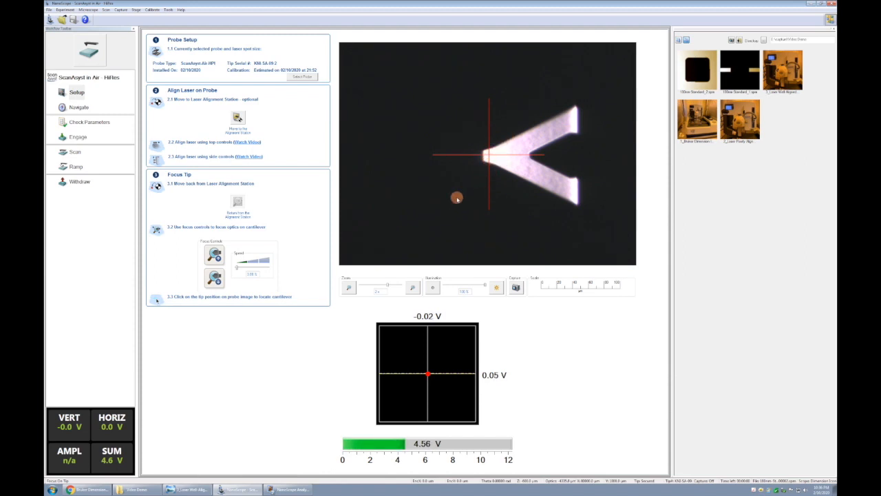
mouse_move(489, 223)
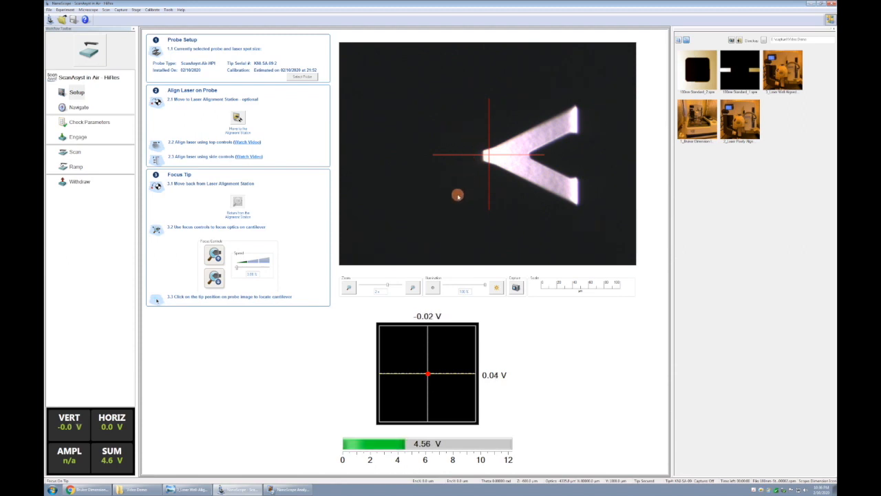
mouse_move(527, 232)
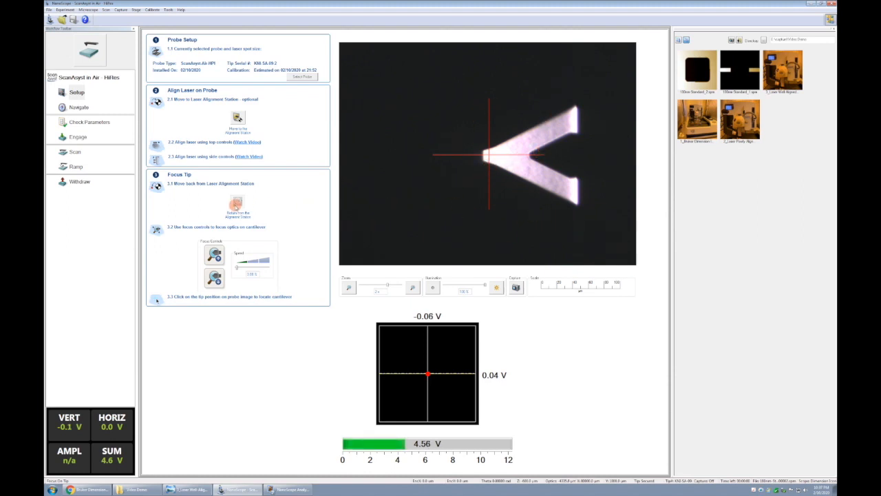
mouse_move(477, 170)
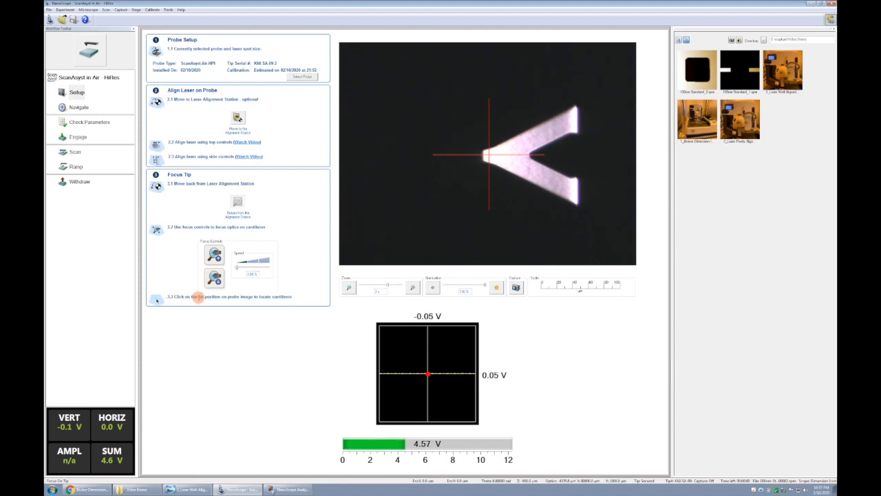
left_click(496, 159)
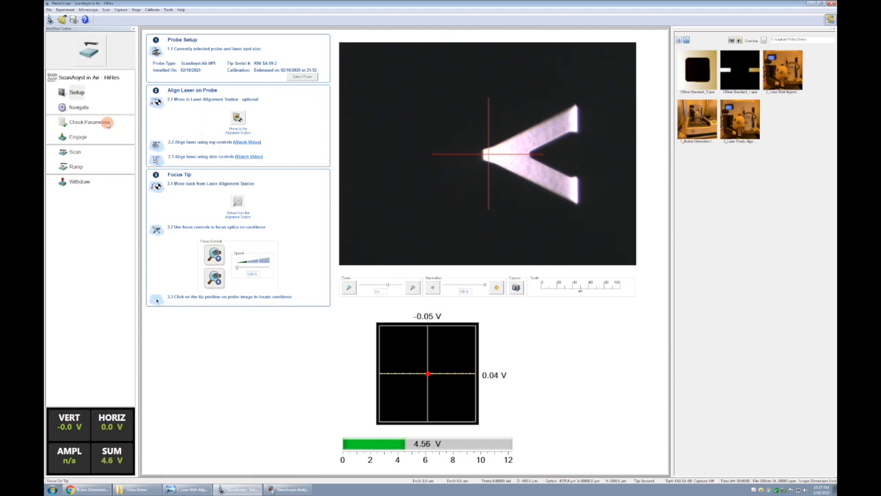
mouse_move(79, 107)
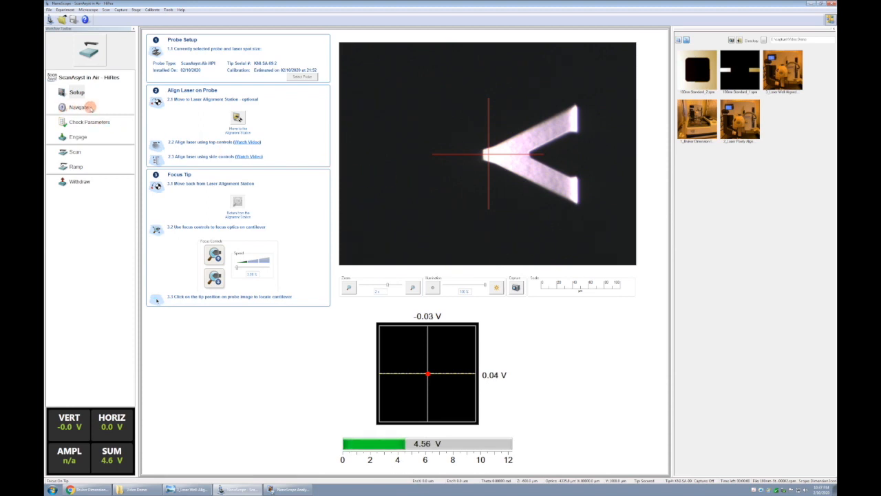